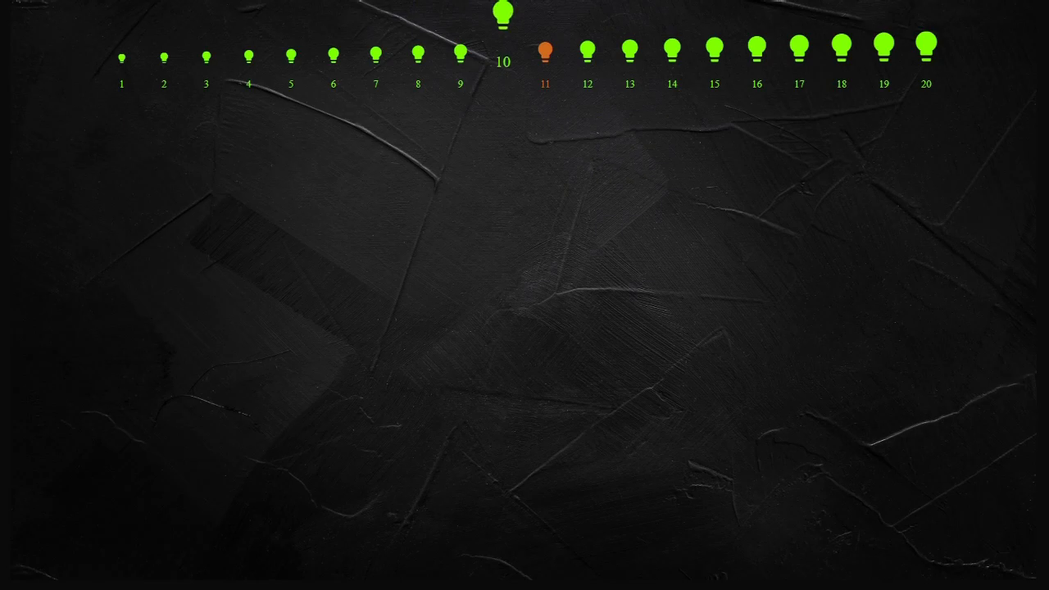
click(502, 16)
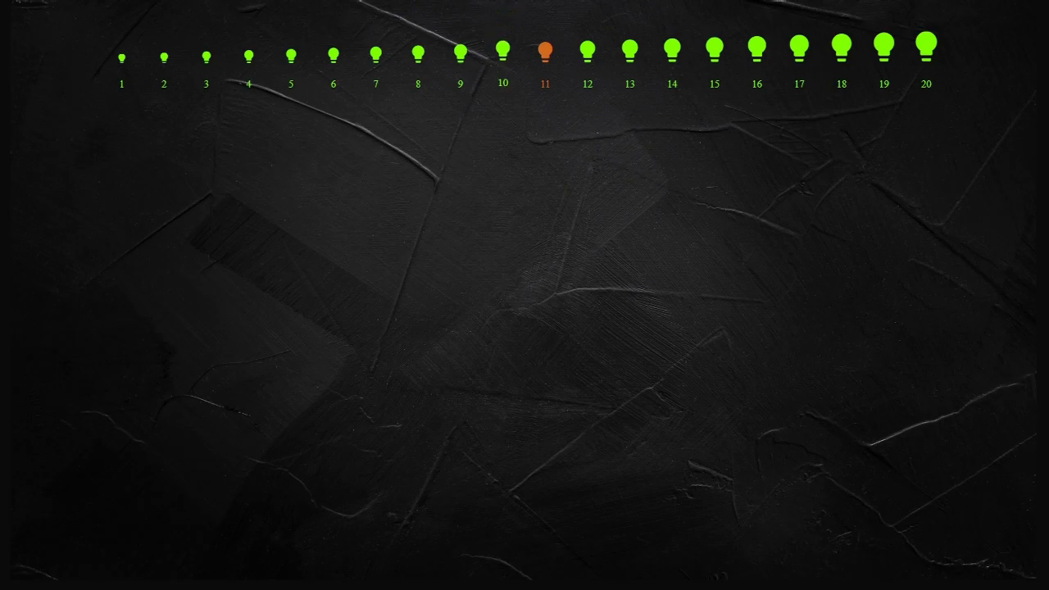